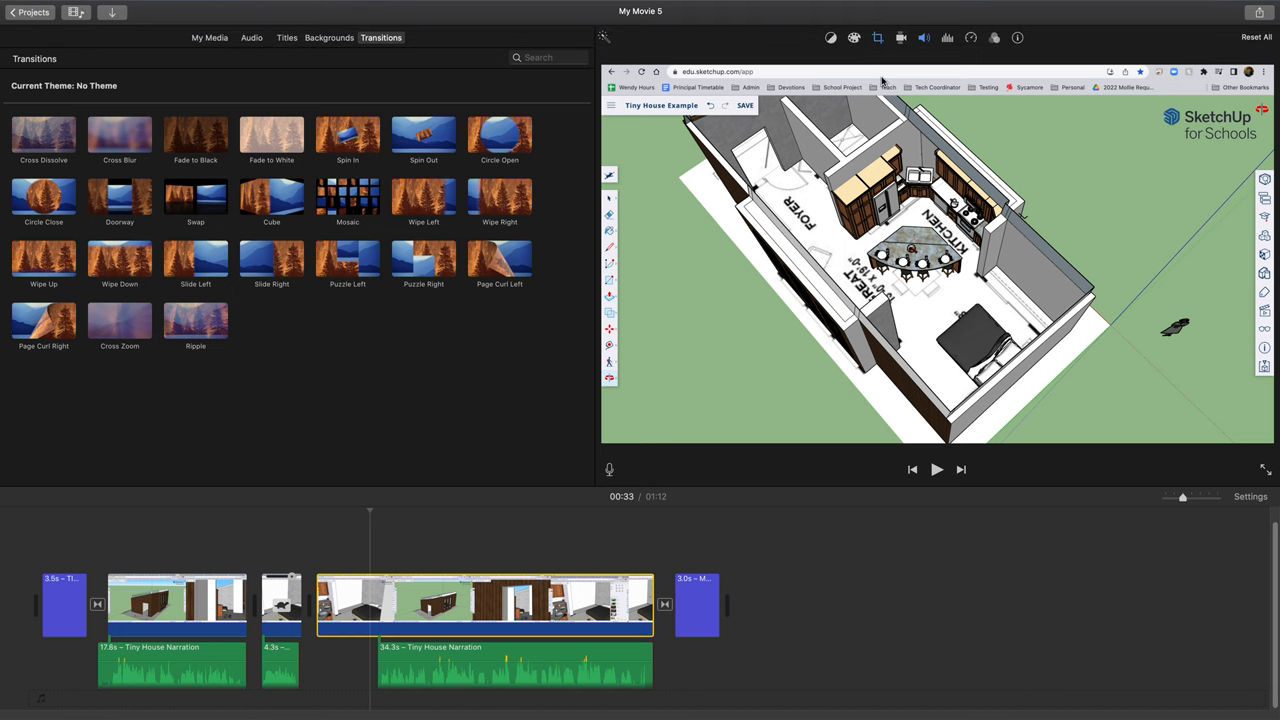
# Open the crop options for the SketchUp clip to crop it to fill.
pyautogui.click(877, 37)
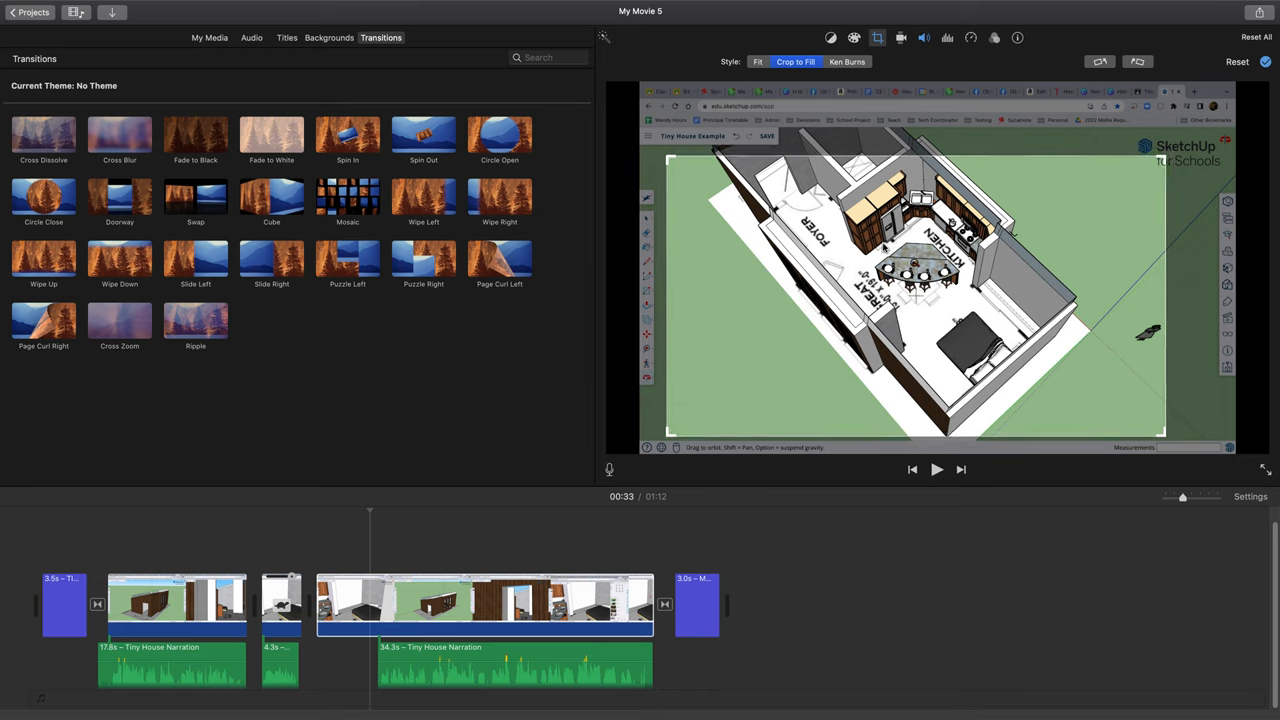
pyautogui.moveTo(913, 296)
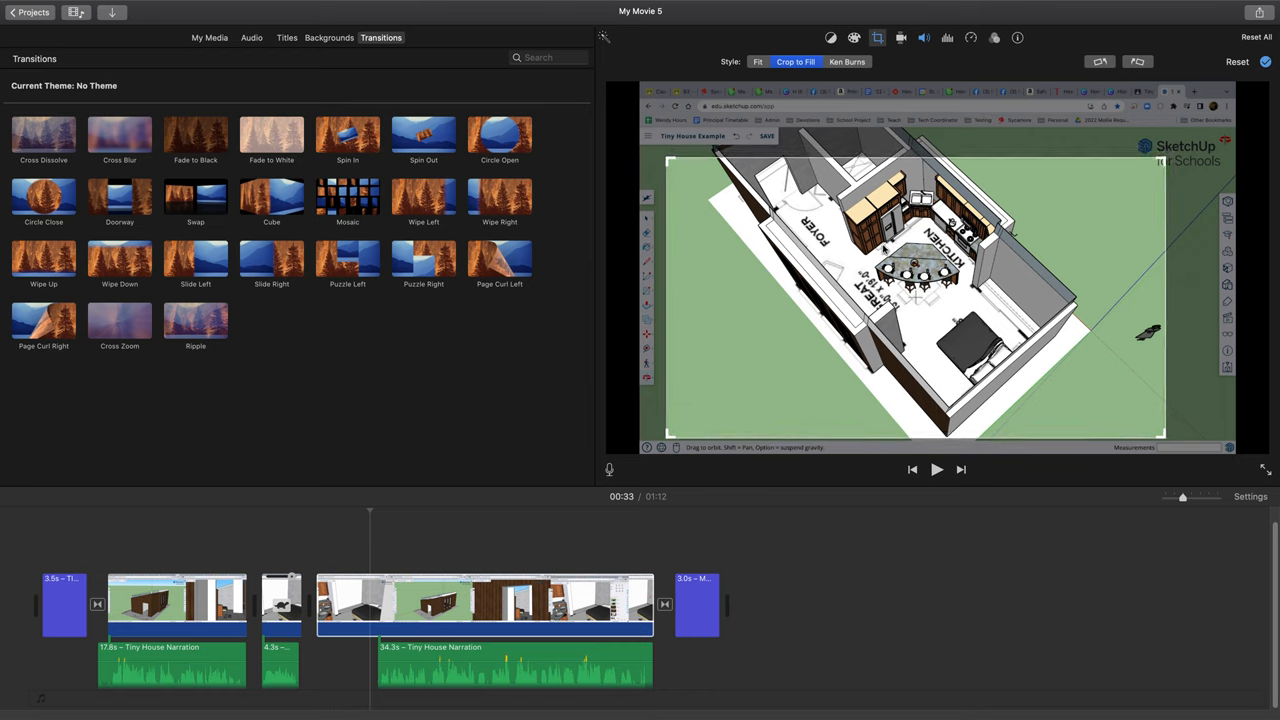
pyautogui.moveTo(750, 152)
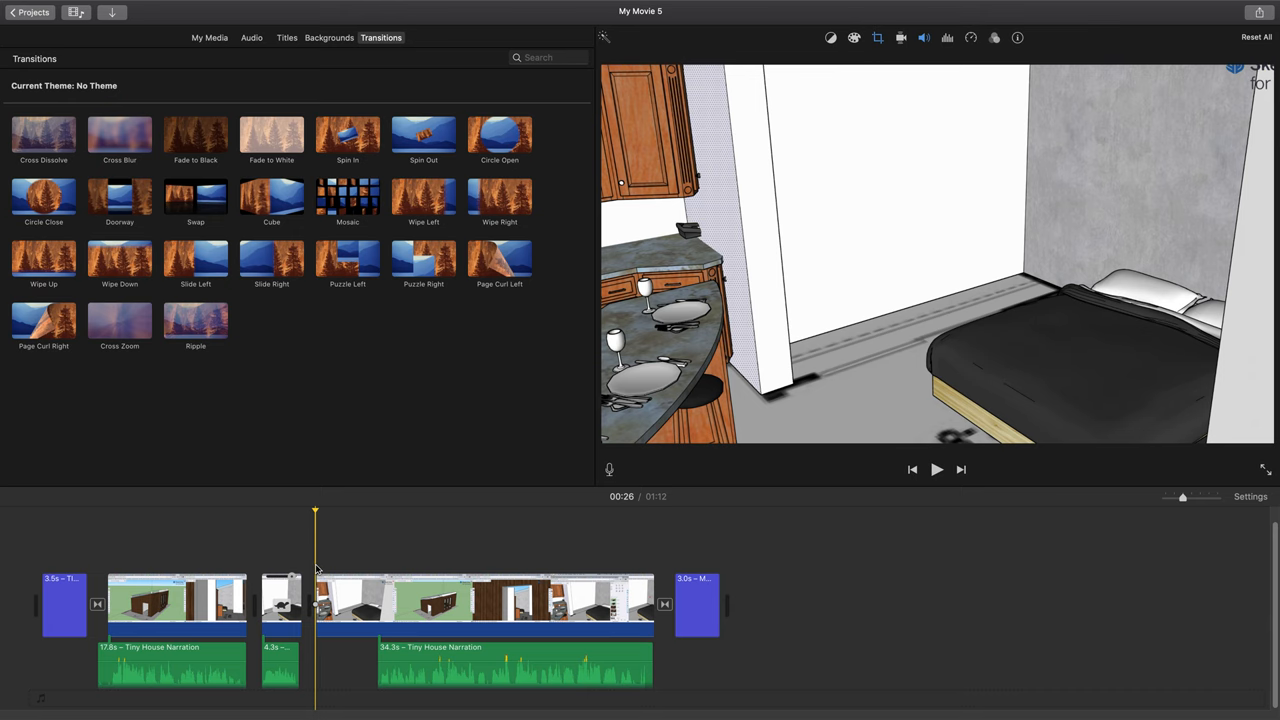
# Play back the cropped SketchUp clip to check the browser borders are gone.
pyautogui.click(936, 469)
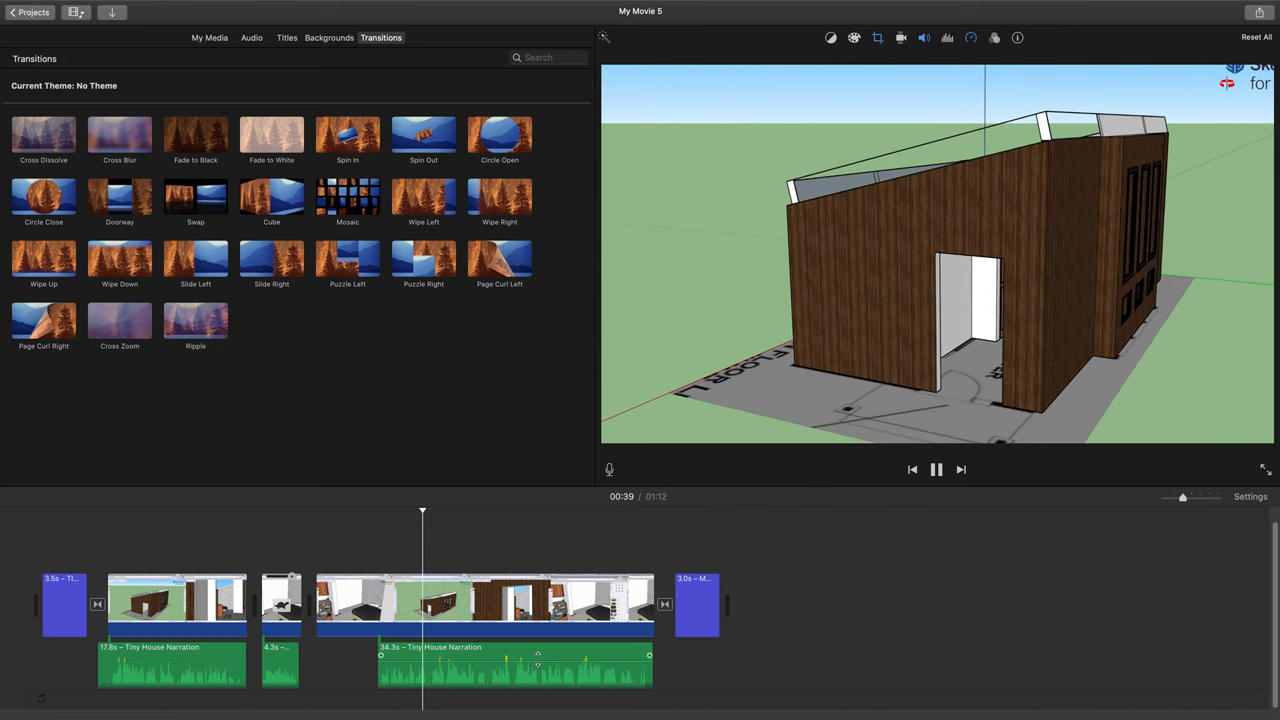
pyautogui.click(936, 469)
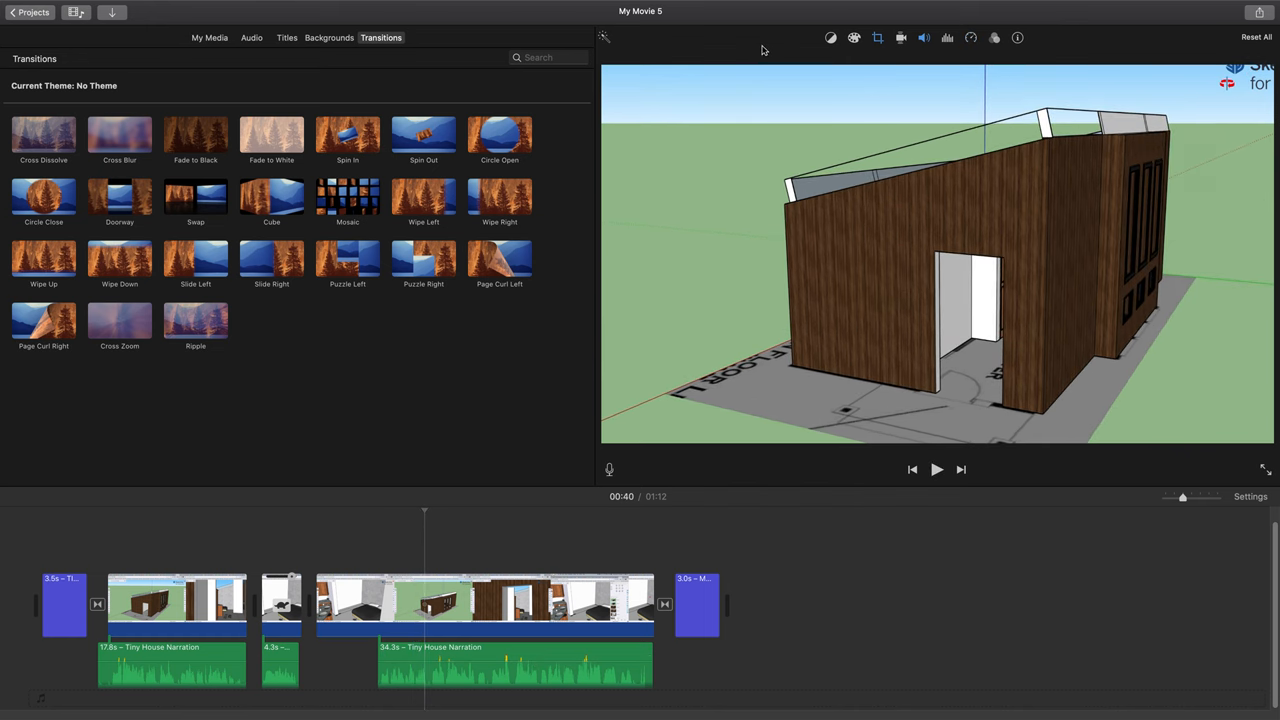
pyautogui.moveTo(392, 173)
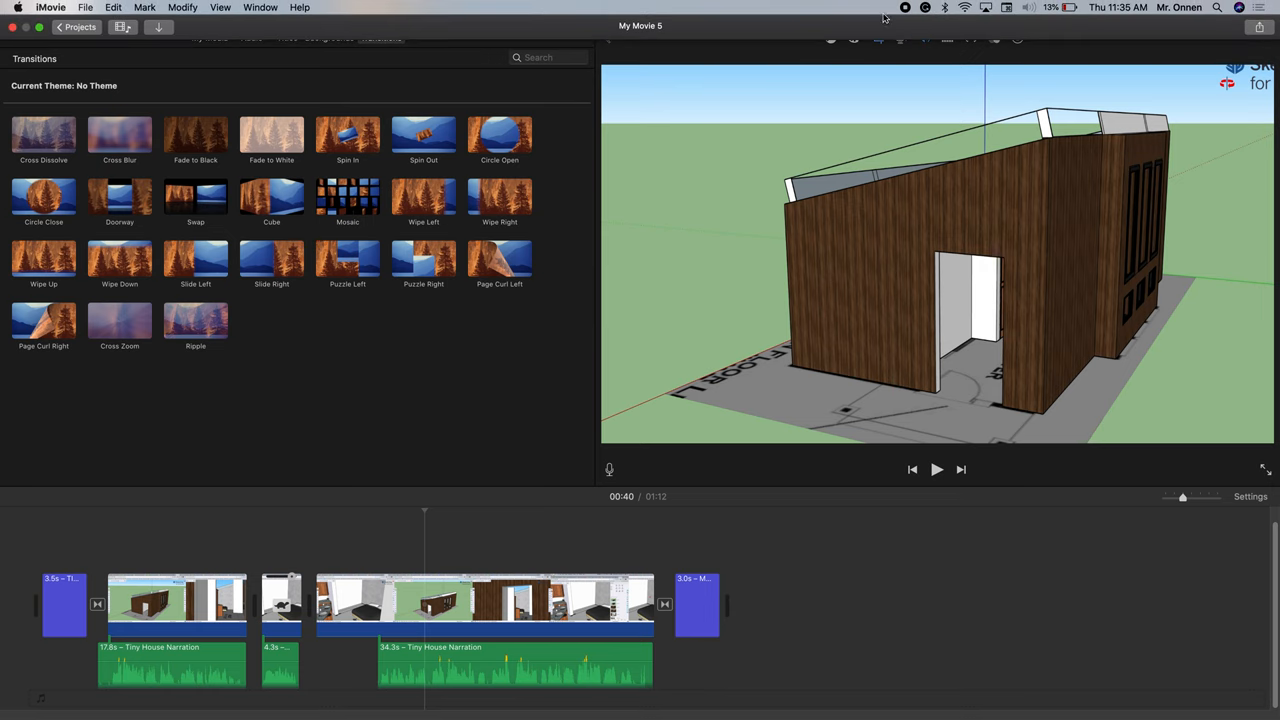
pyautogui.moveTo(905, 10)
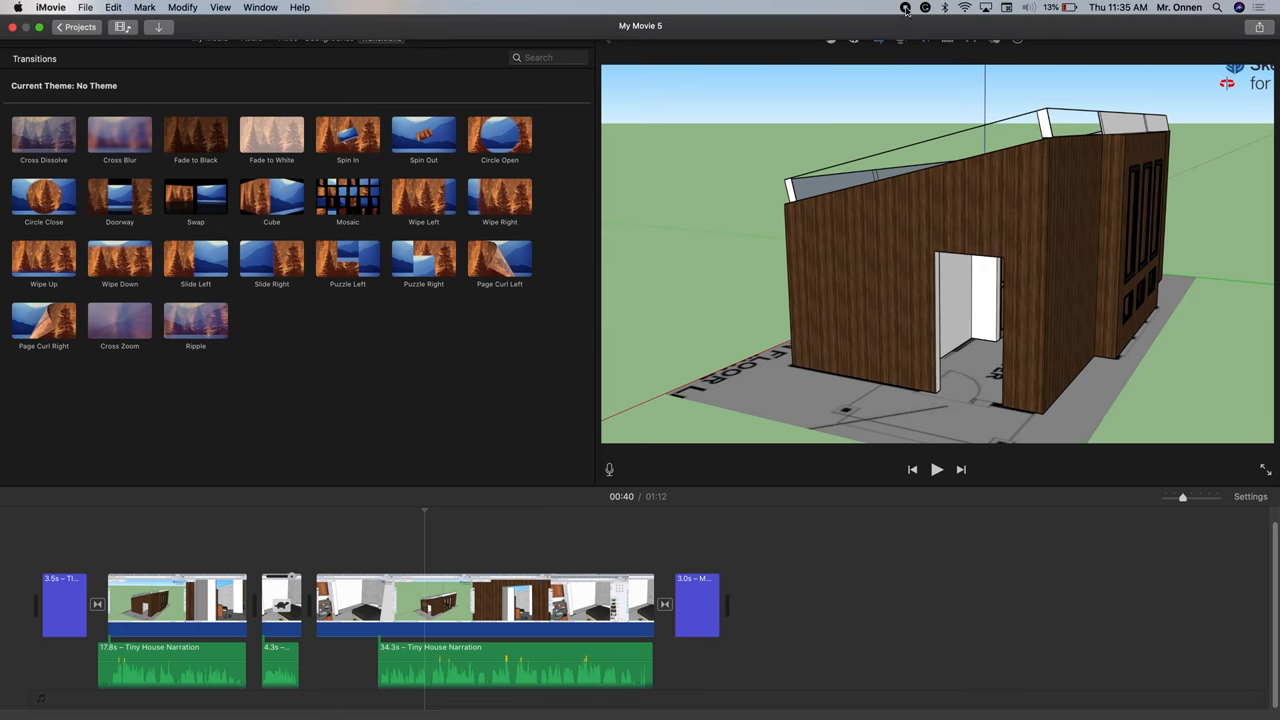